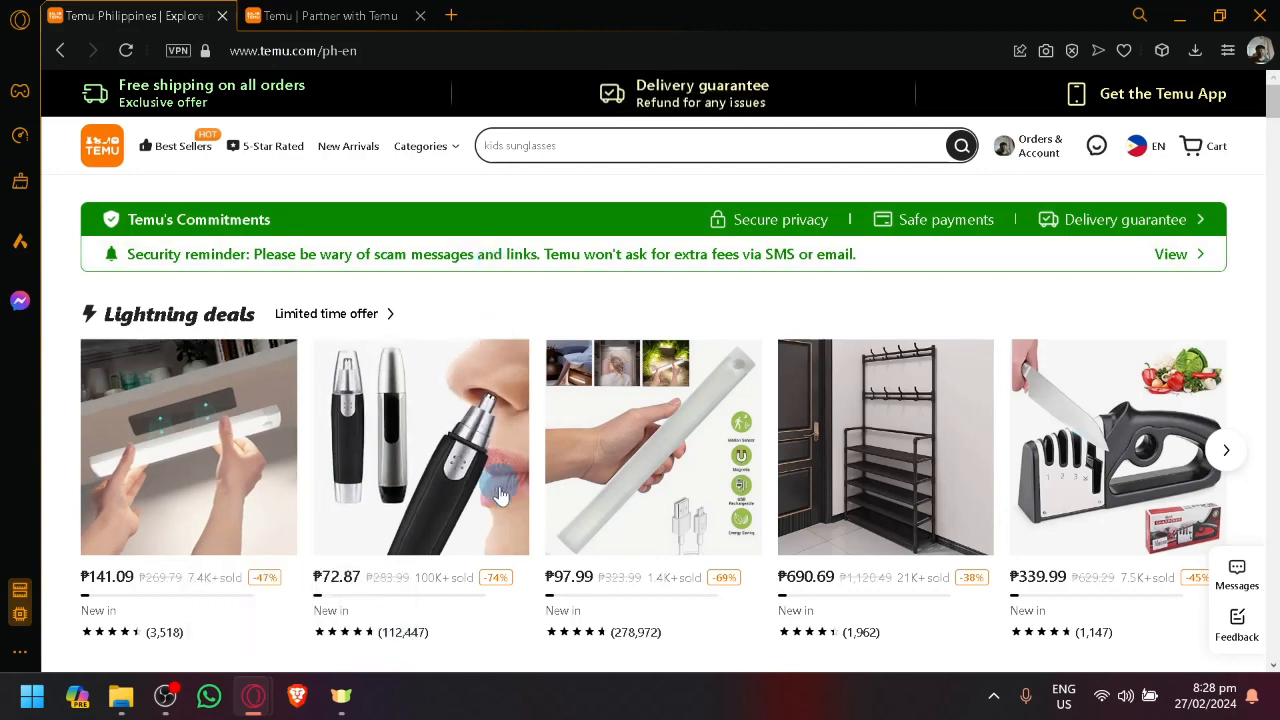
pyautogui.moveTo(582, 332)
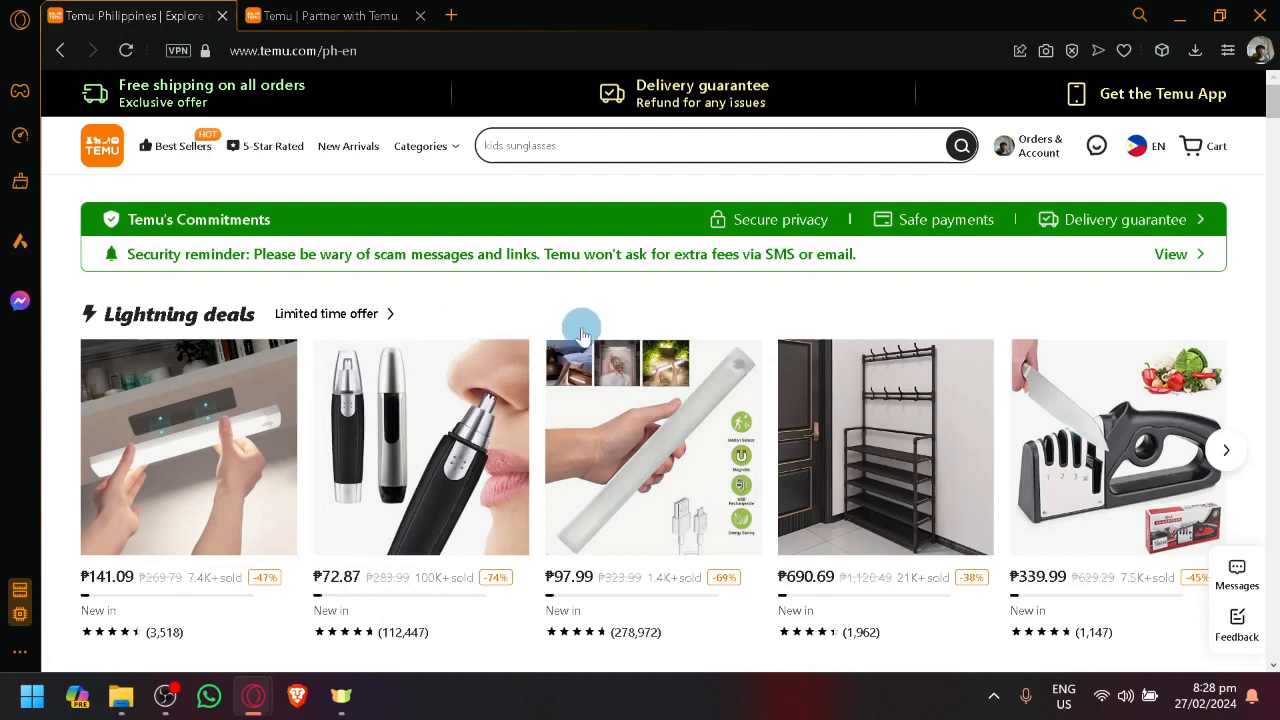
pyautogui.moveTo(618, 320)
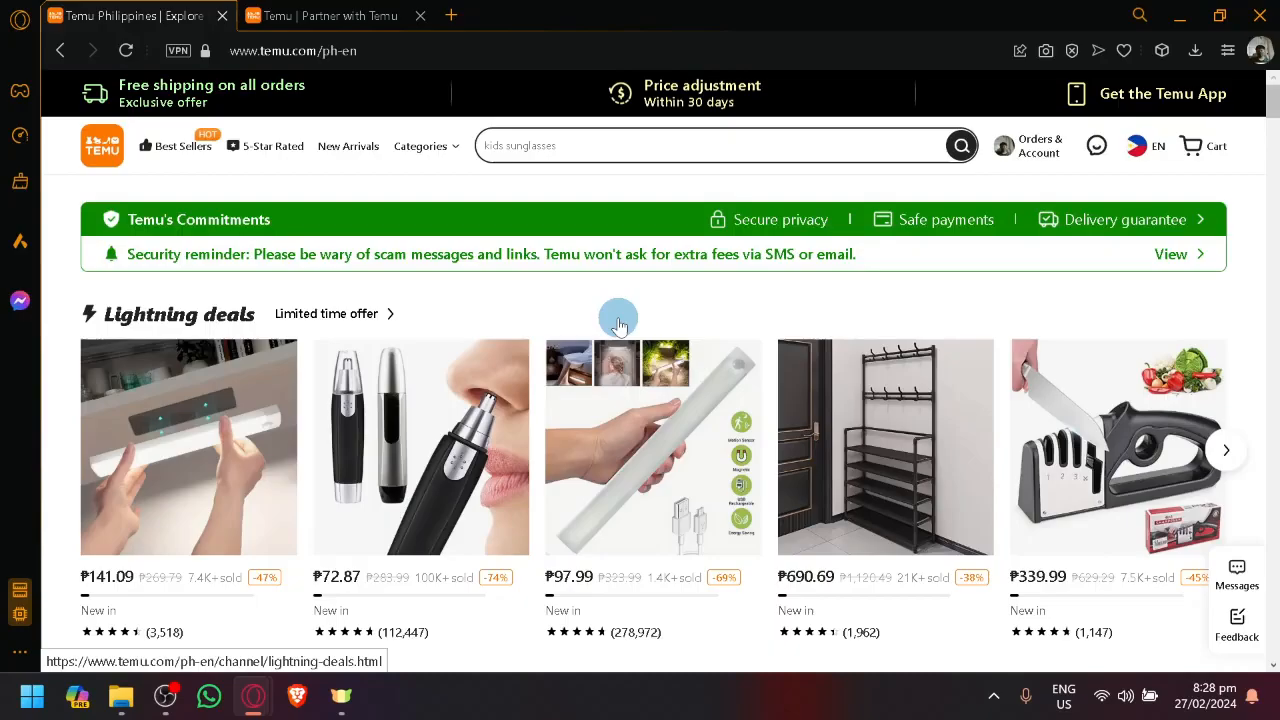
# - Scroll past the product grid to reach the footer's company info, help links and payments
pyautogui.scroll(-3)
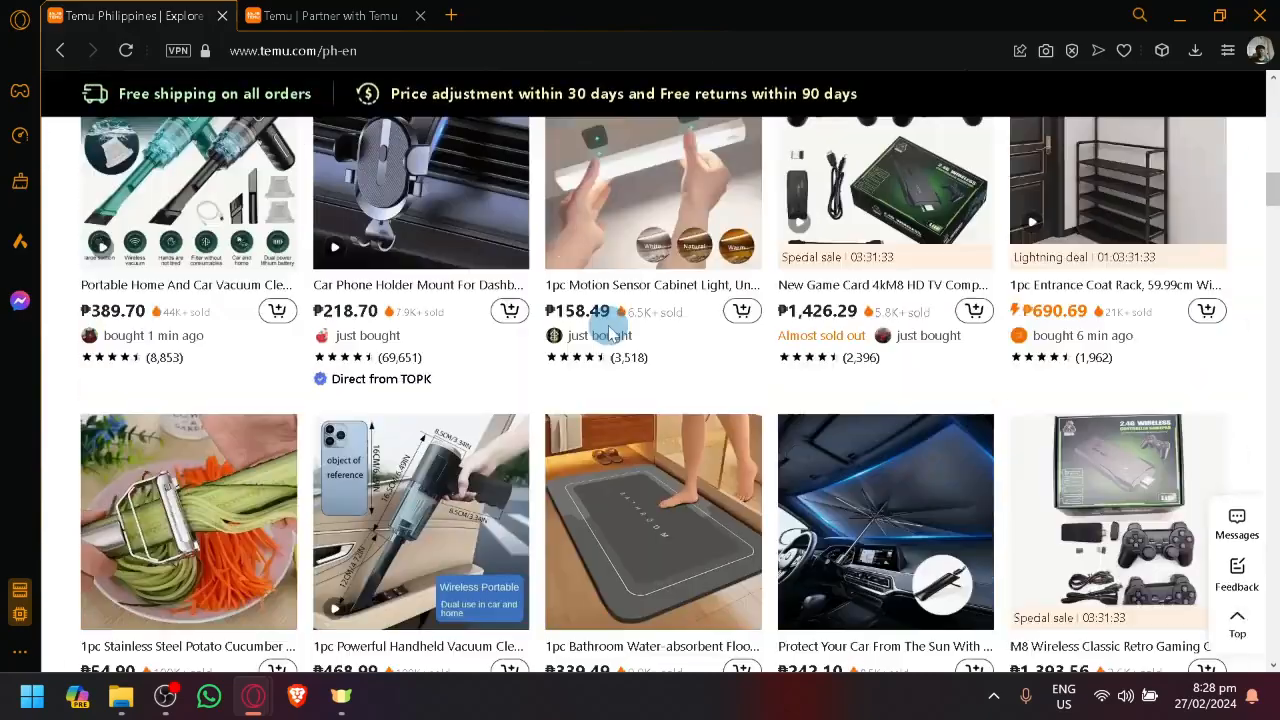
pyautogui.scroll(-3)
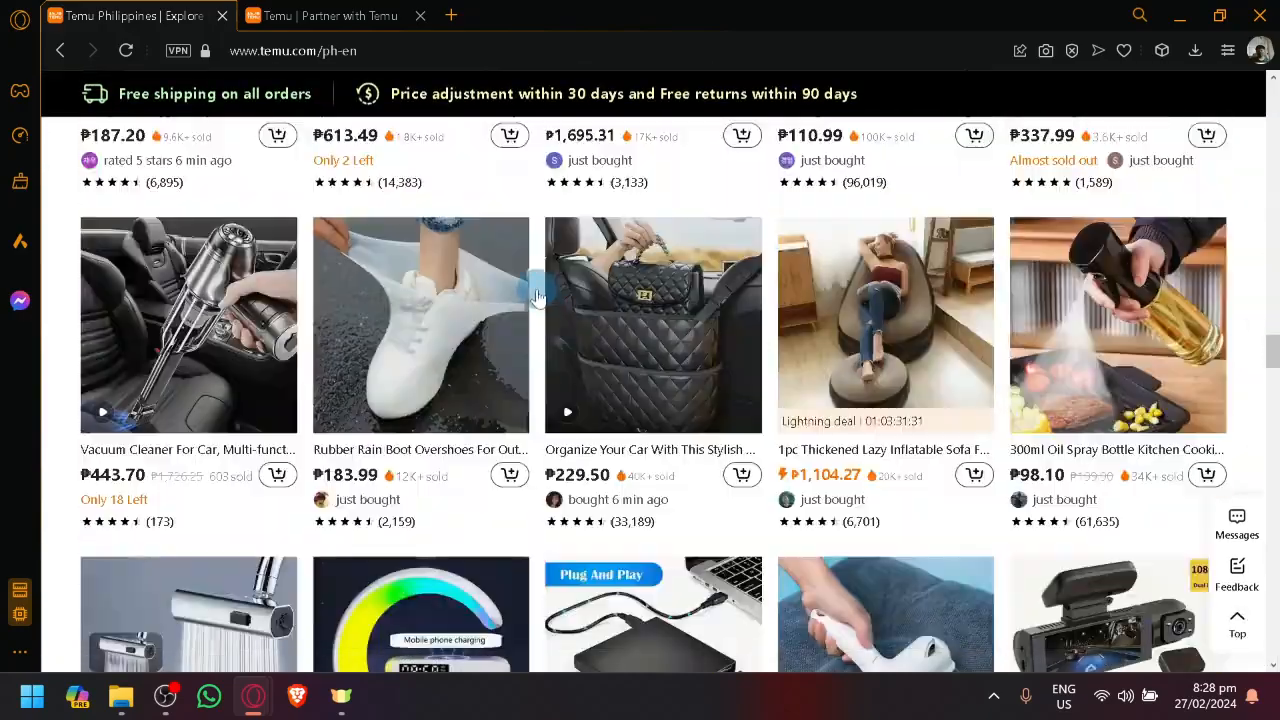
pyautogui.scroll(-3)
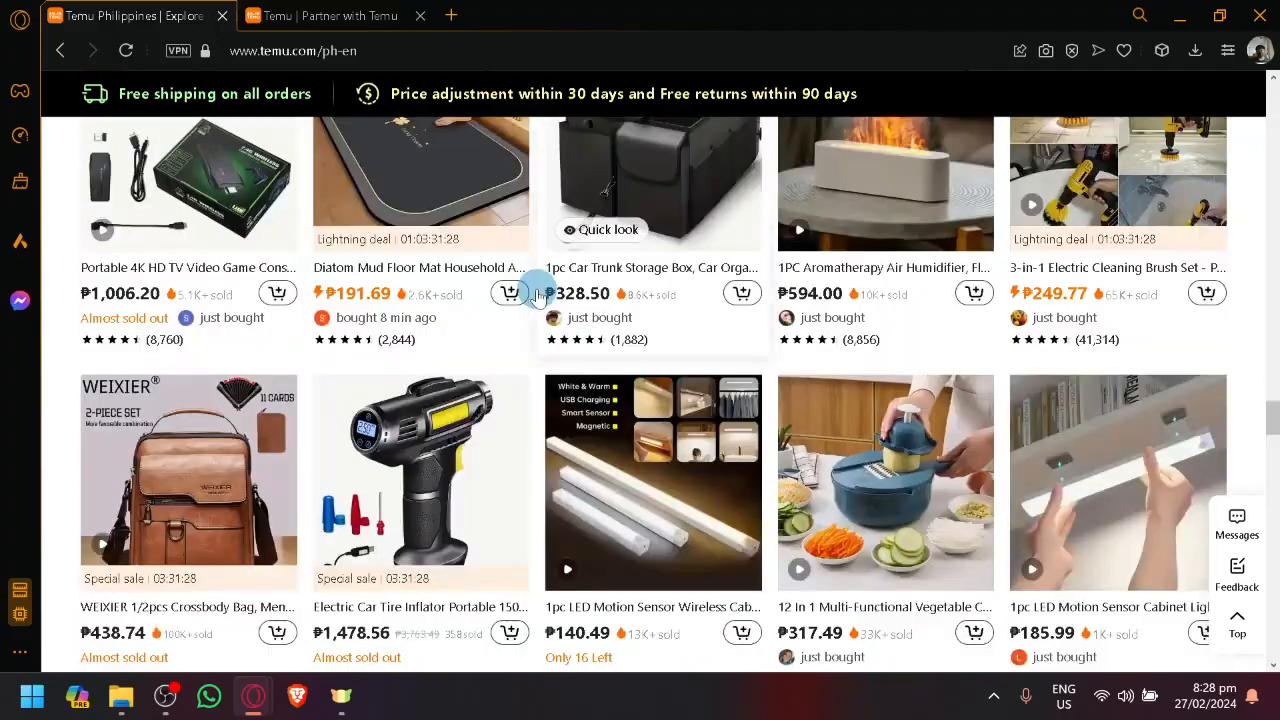
pyautogui.scroll(-3)
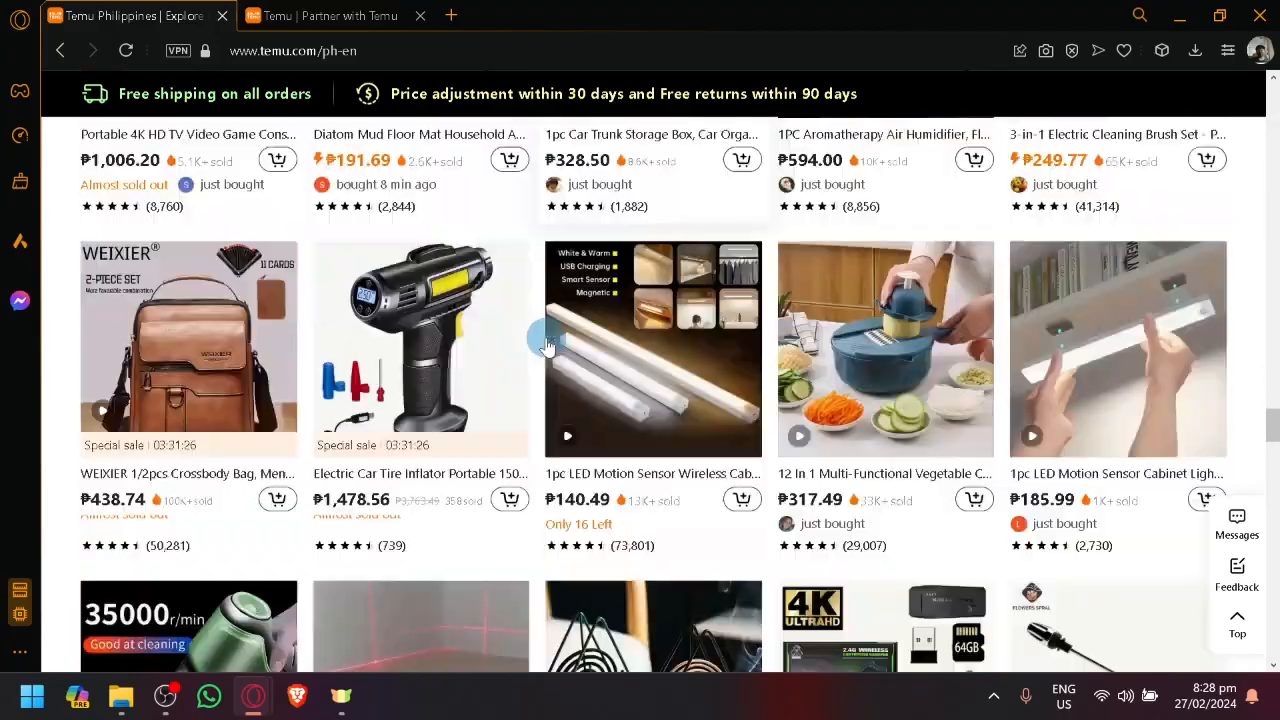
pyautogui.scroll(-3)
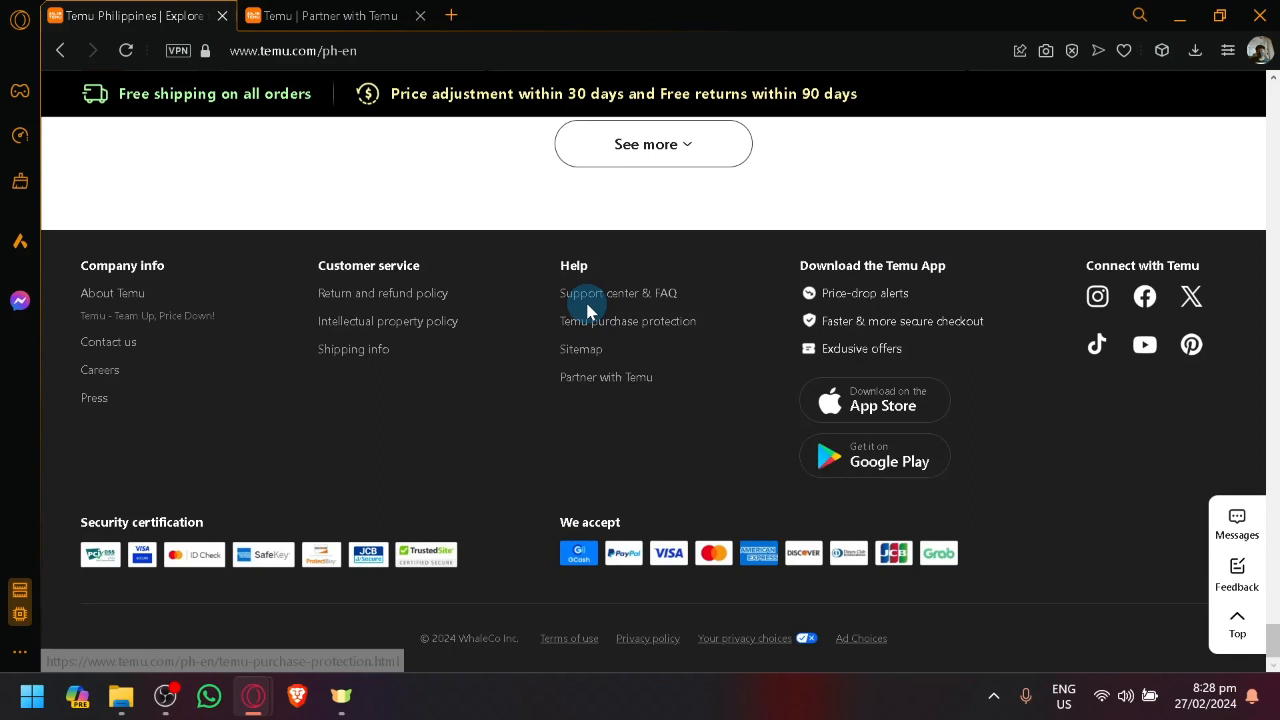
pyautogui.moveTo(371, 247)
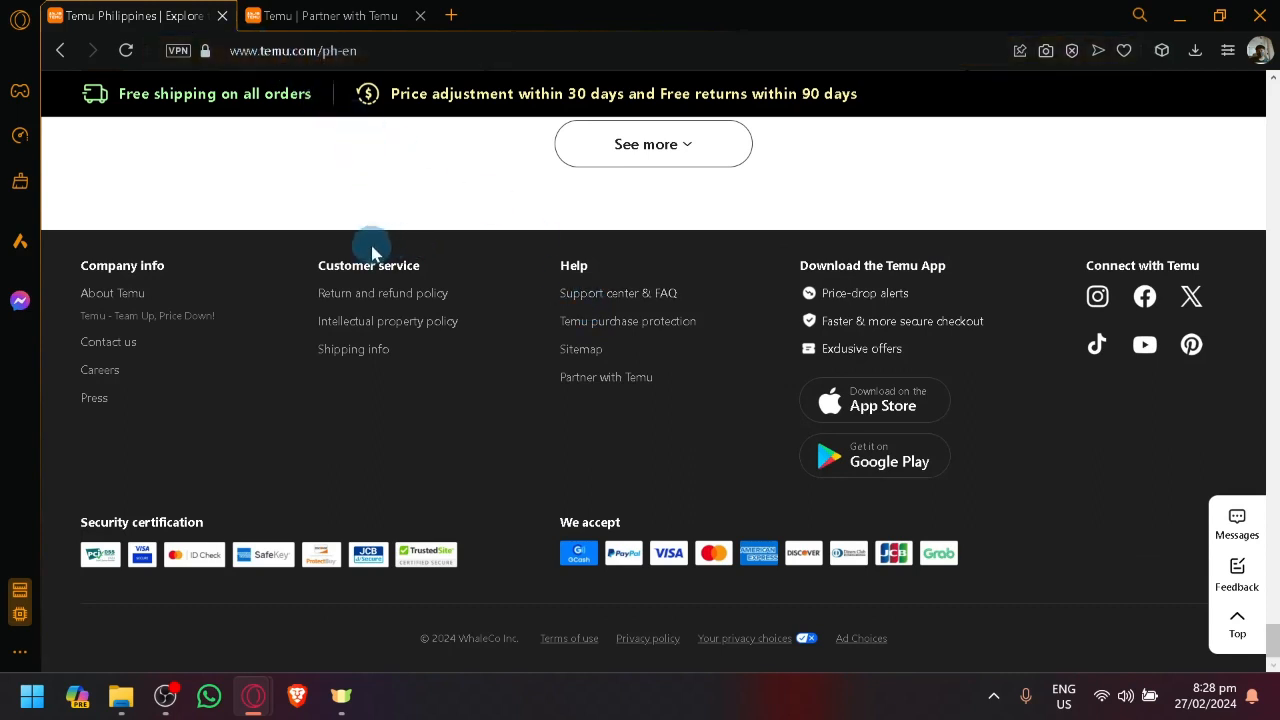
pyautogui.moveTo(239, 390)
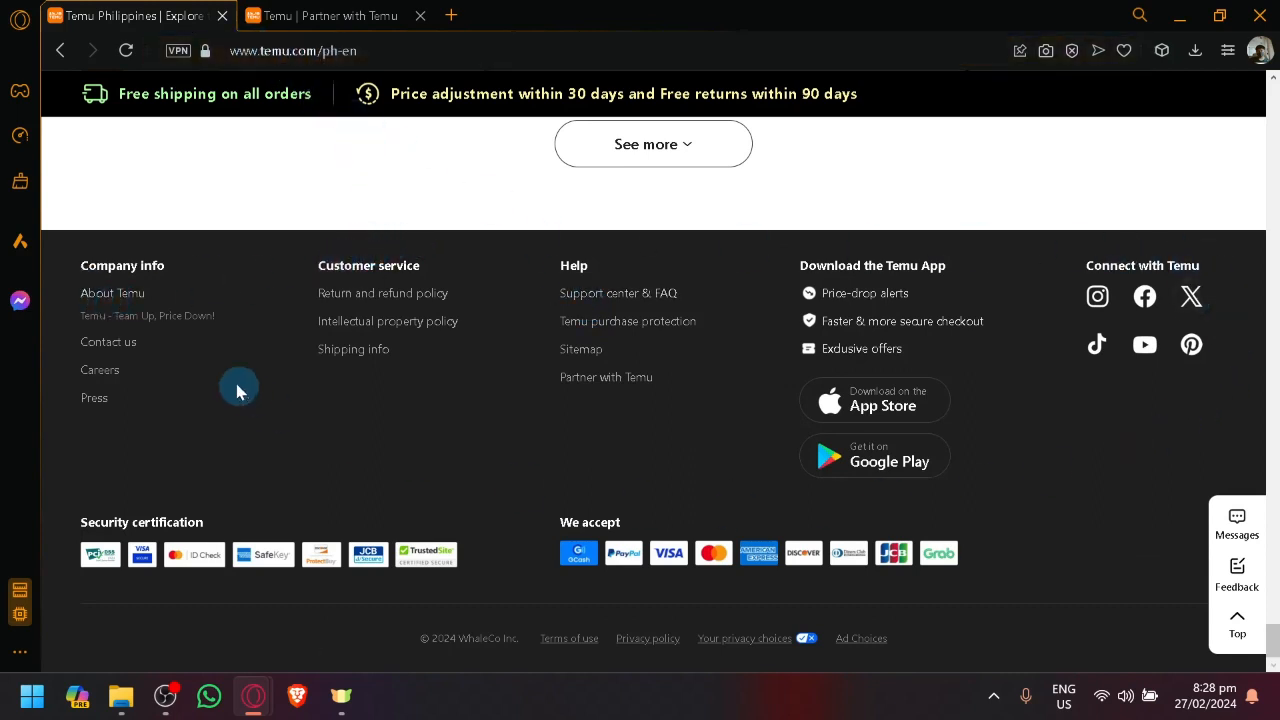
pyautogui.moveTo(1082, 521)
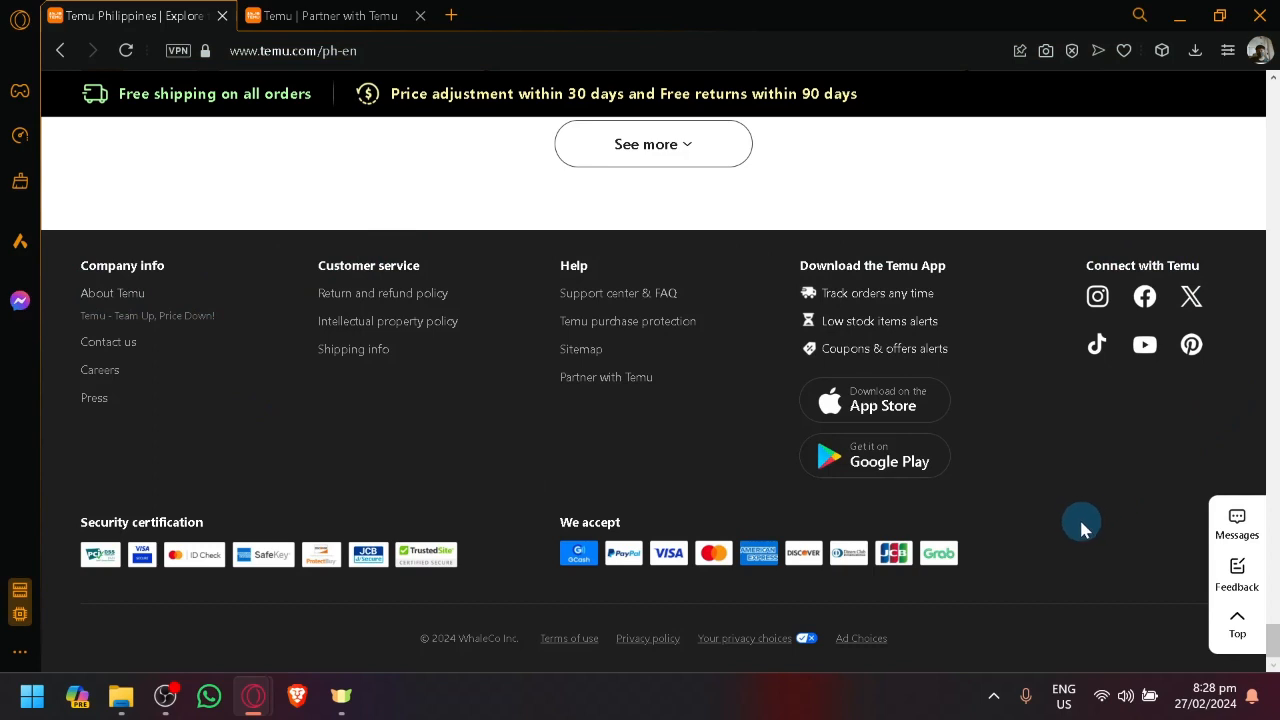
pyautogui.moveTo(606, 377)
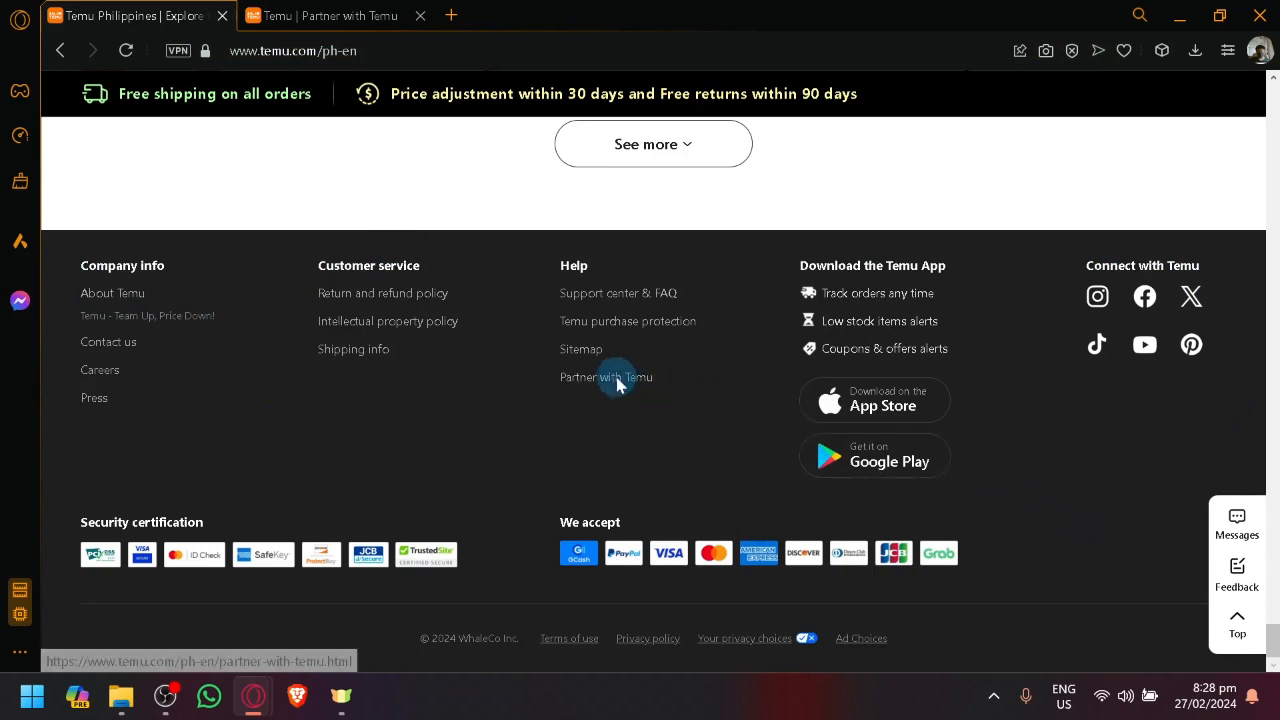
# - Open 'Partner with Temu' from the footer Help column in a new tab
pyautogui.click(605, 377)
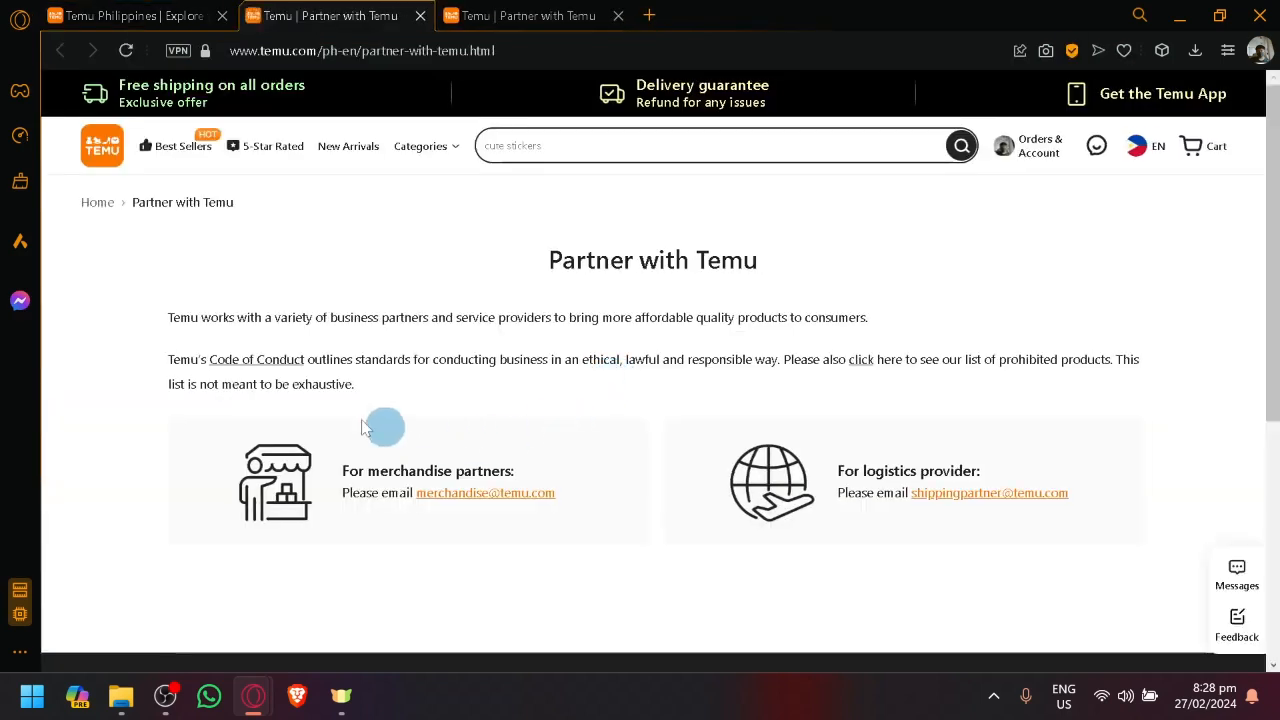
pyautogui.scroll(-3)
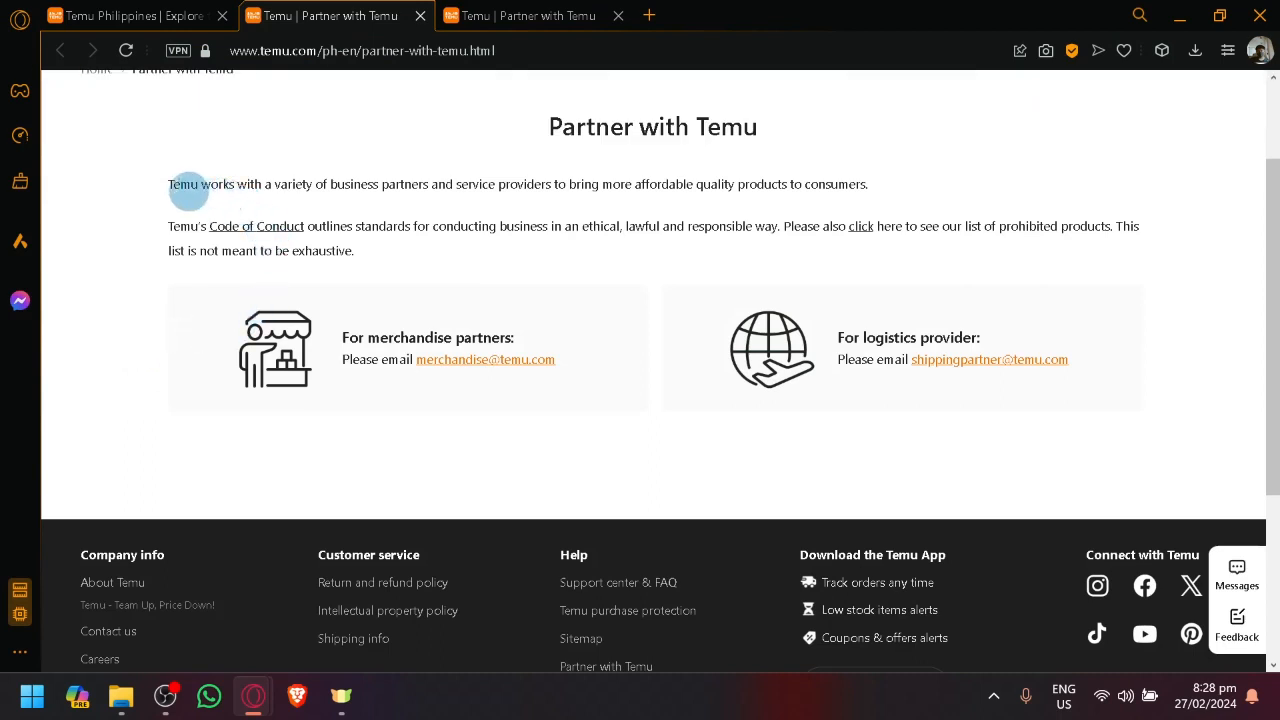
pyautogui.moveTo(218, 322)
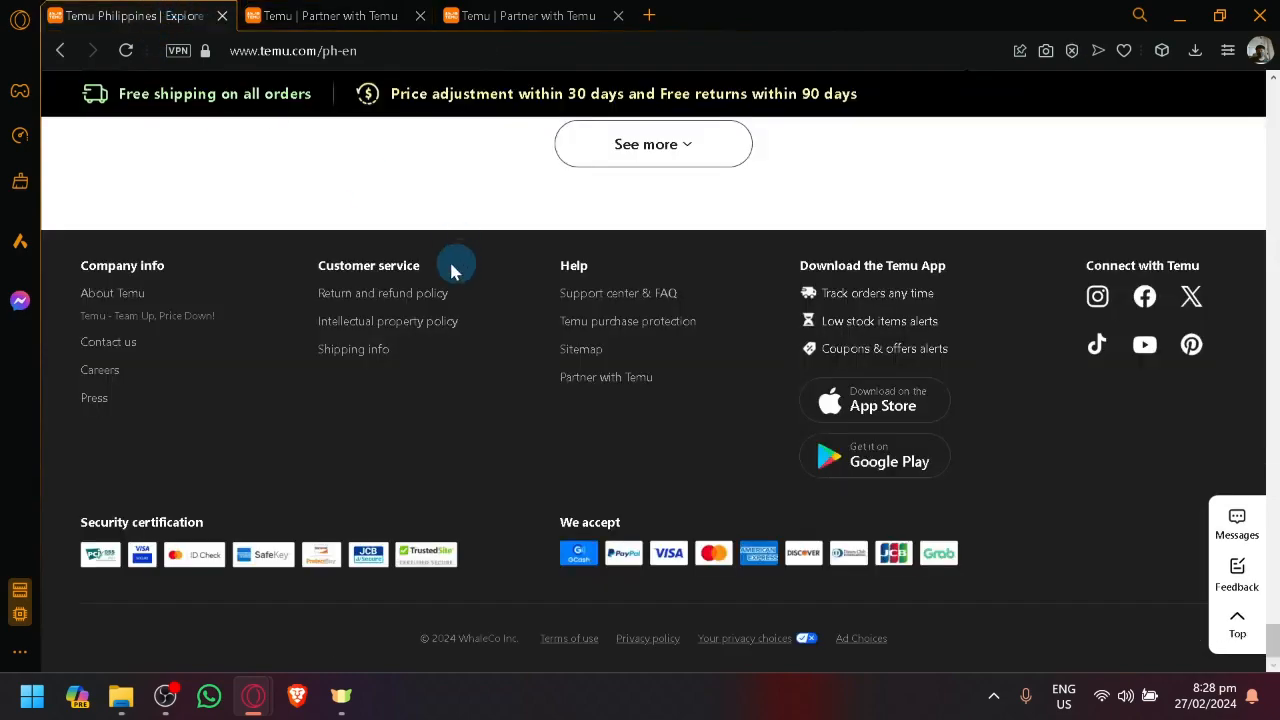
# - Switch to the 'Temu | Partner with Temu' tab to view merchandise and logistics partner emails
pyautogui.click(606, 376)
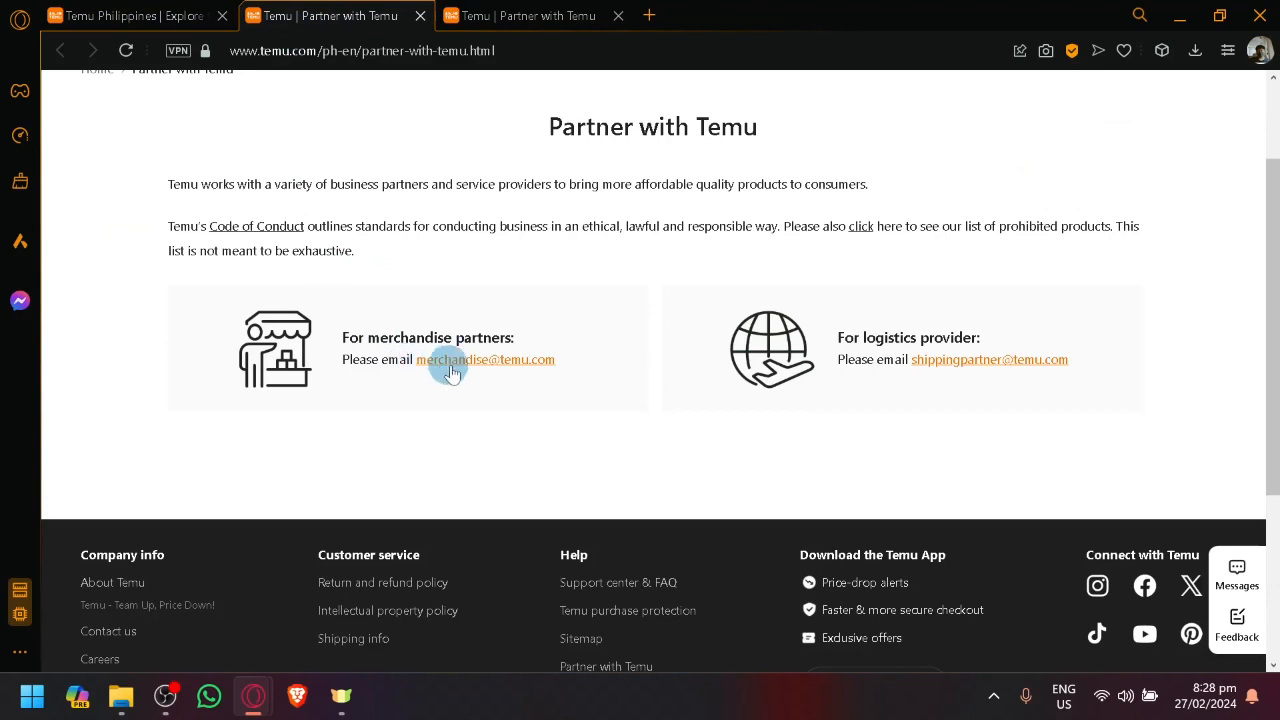
pyautogui.moveTo(538, 368)
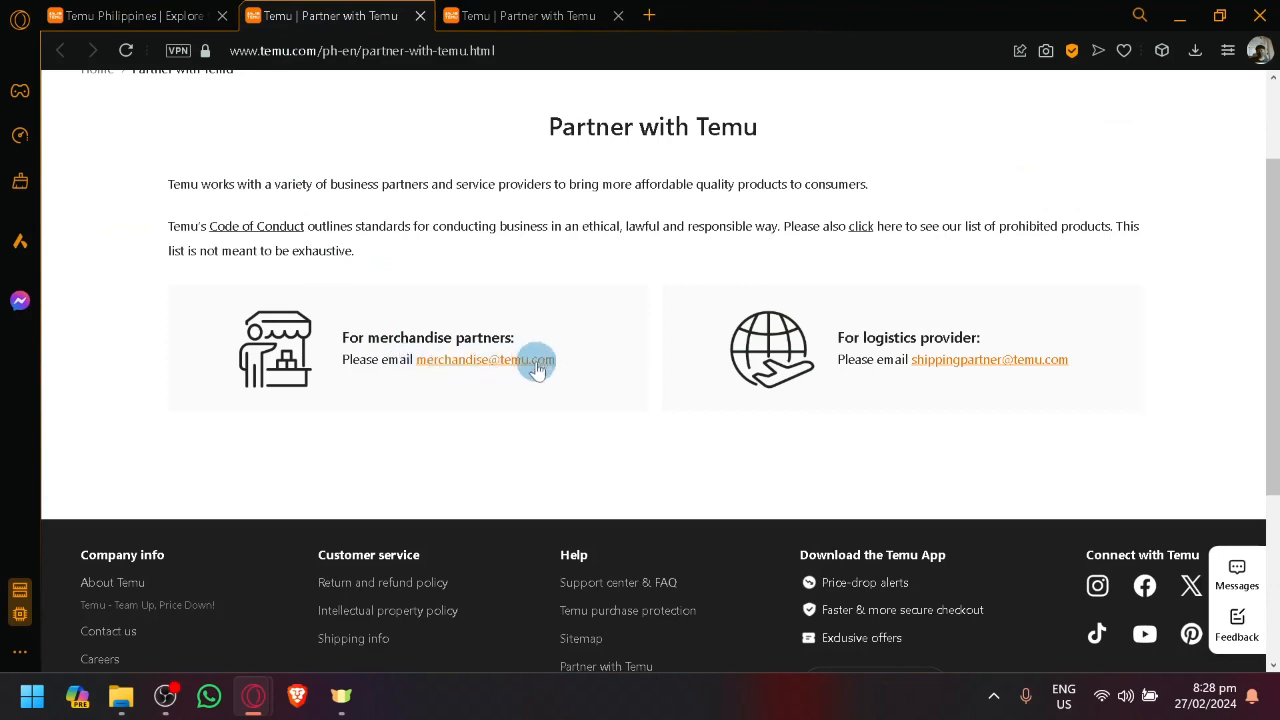
pyautogui.moveTo(900, 360)
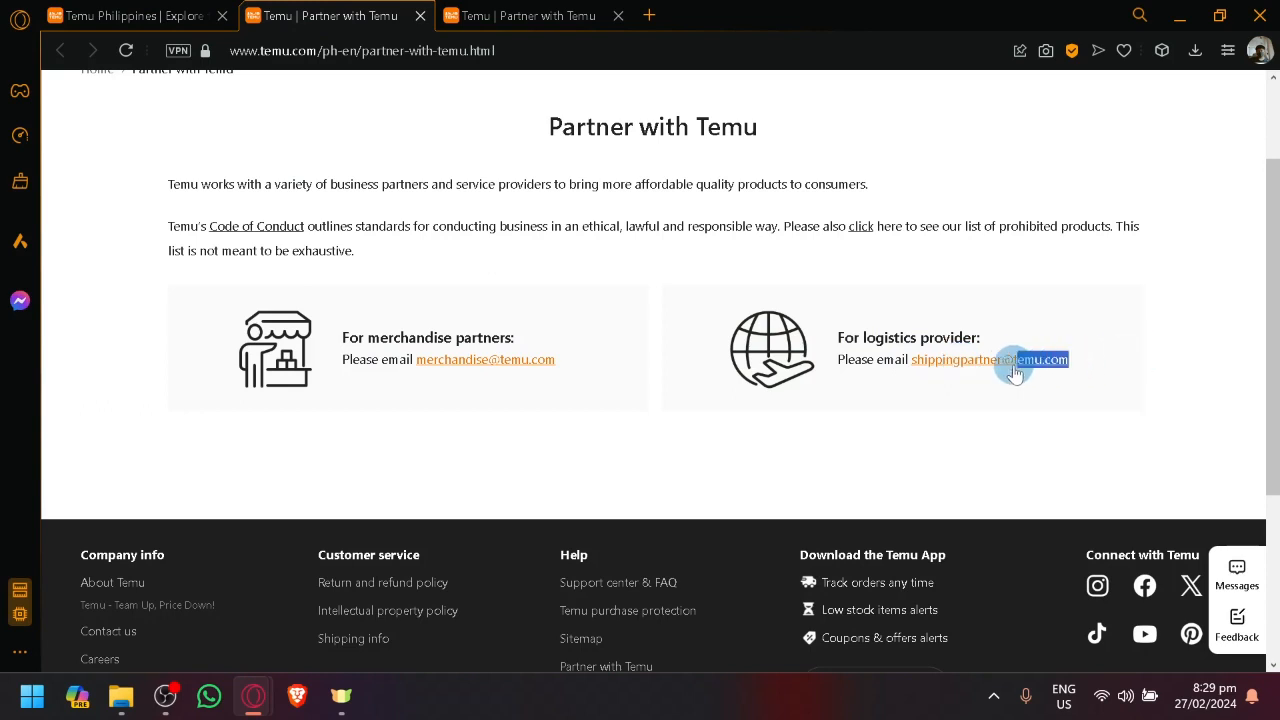
pyautogui.moveTo(689, 423)
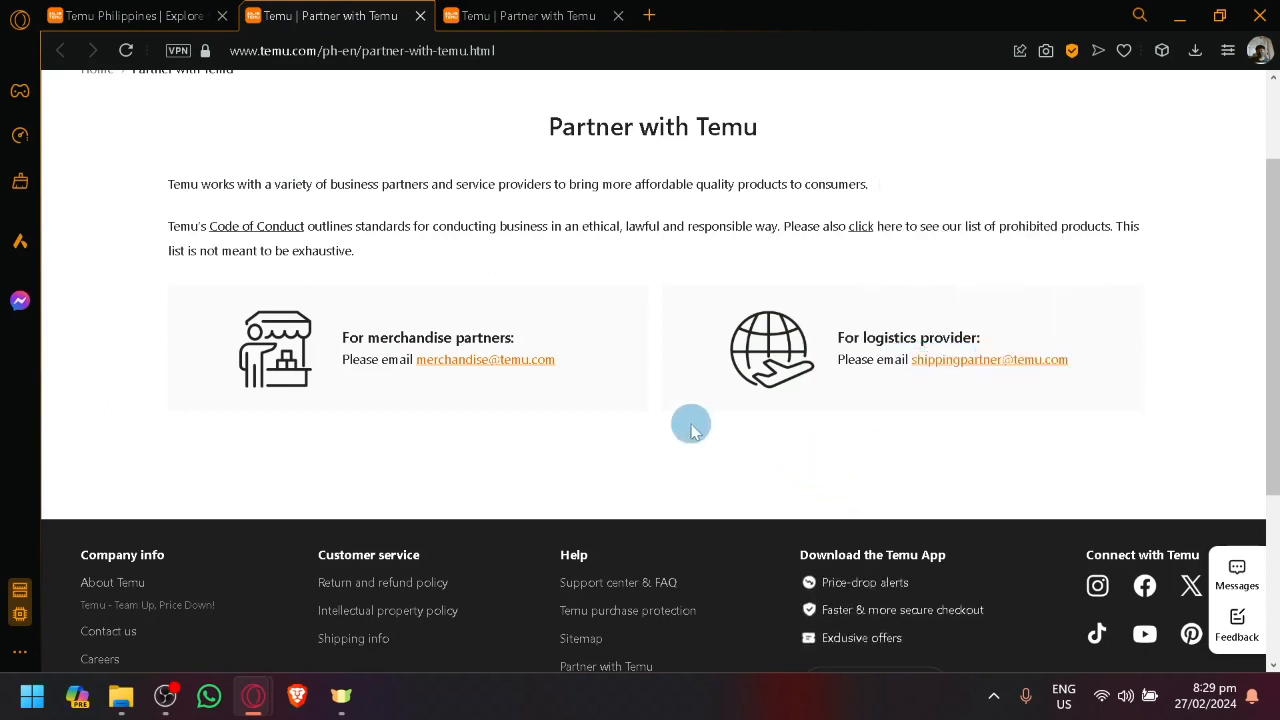
pyautogui.moveTo(473, 434)
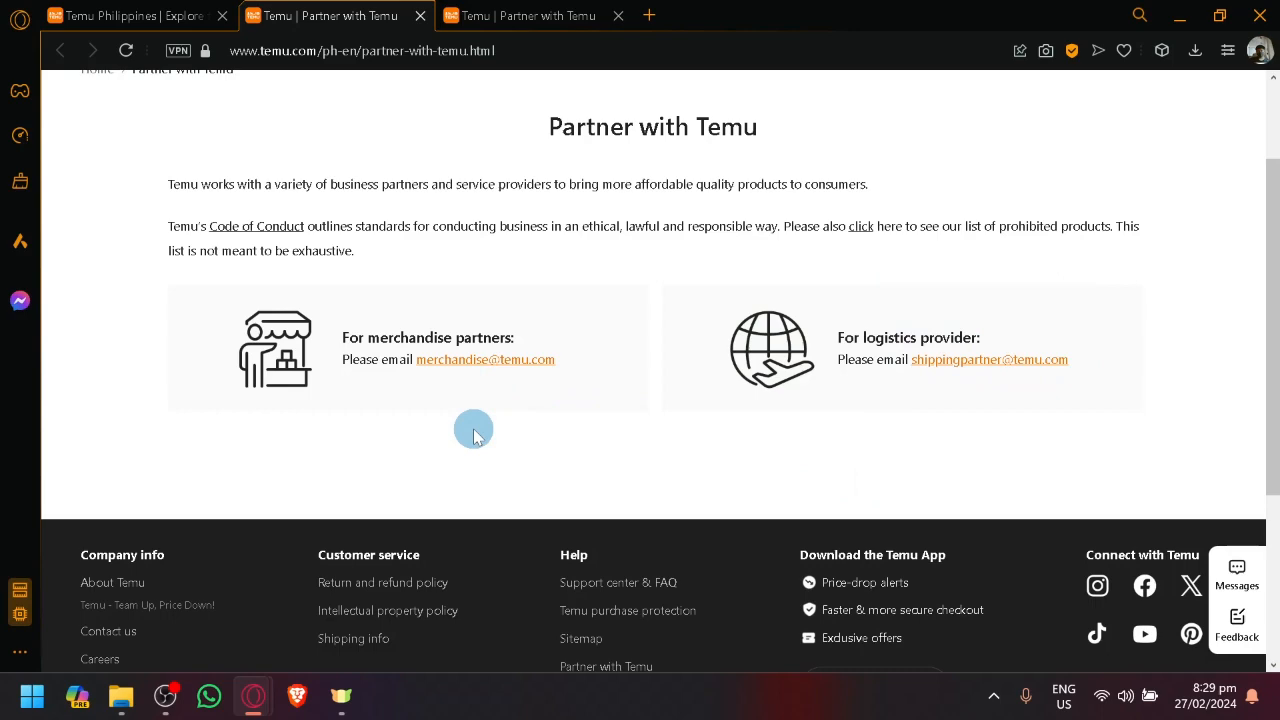
pyautogui.moveTo(437, 413)
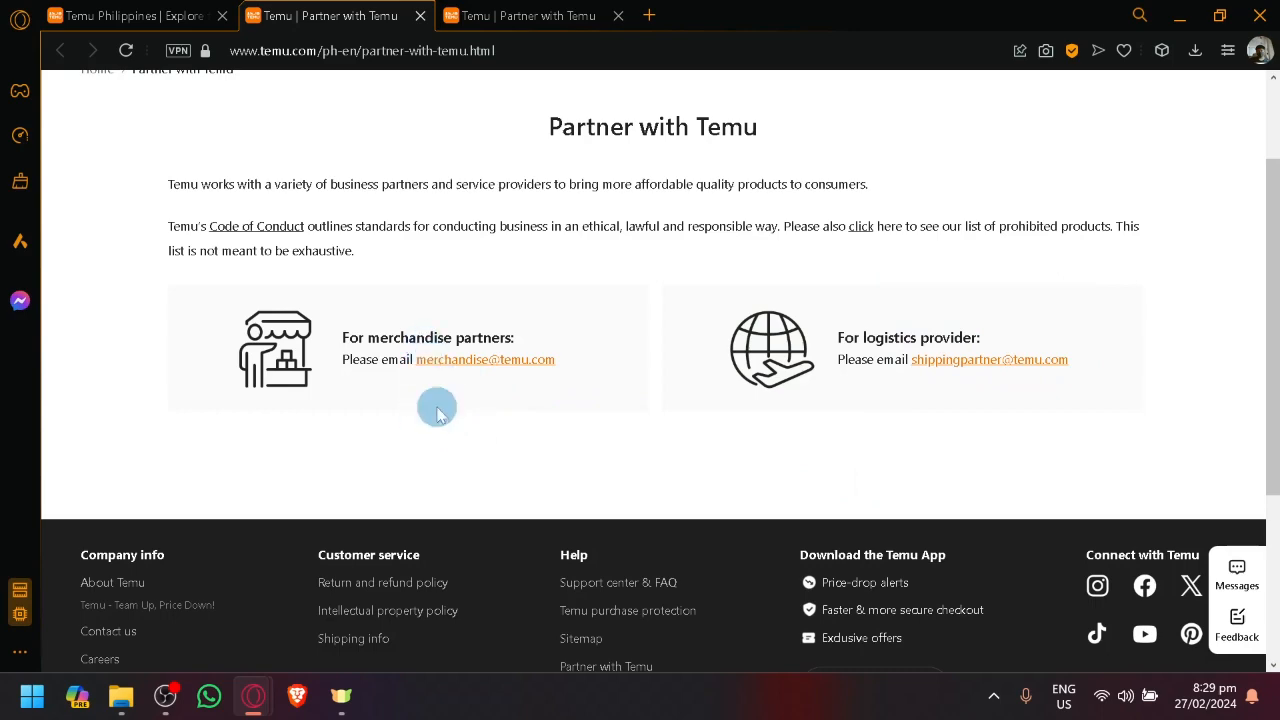
pyautogui.moveTo(522, 390)
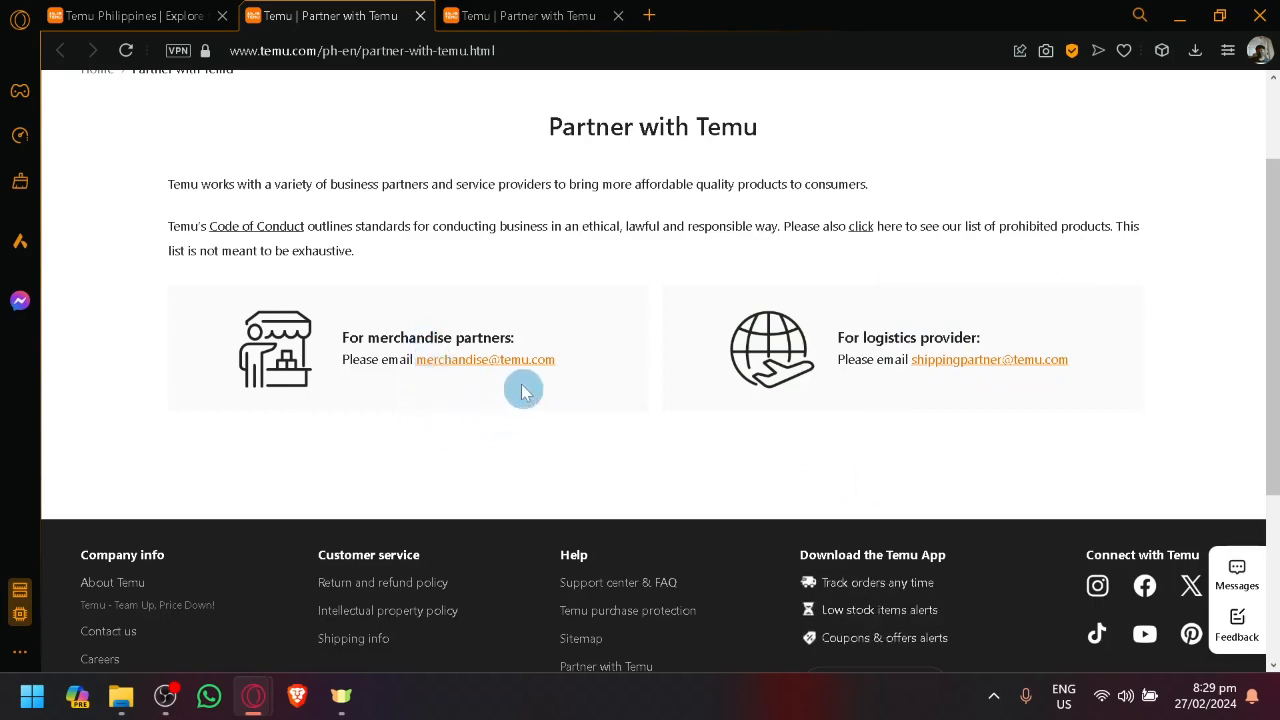
pyautogui.scroll(3)
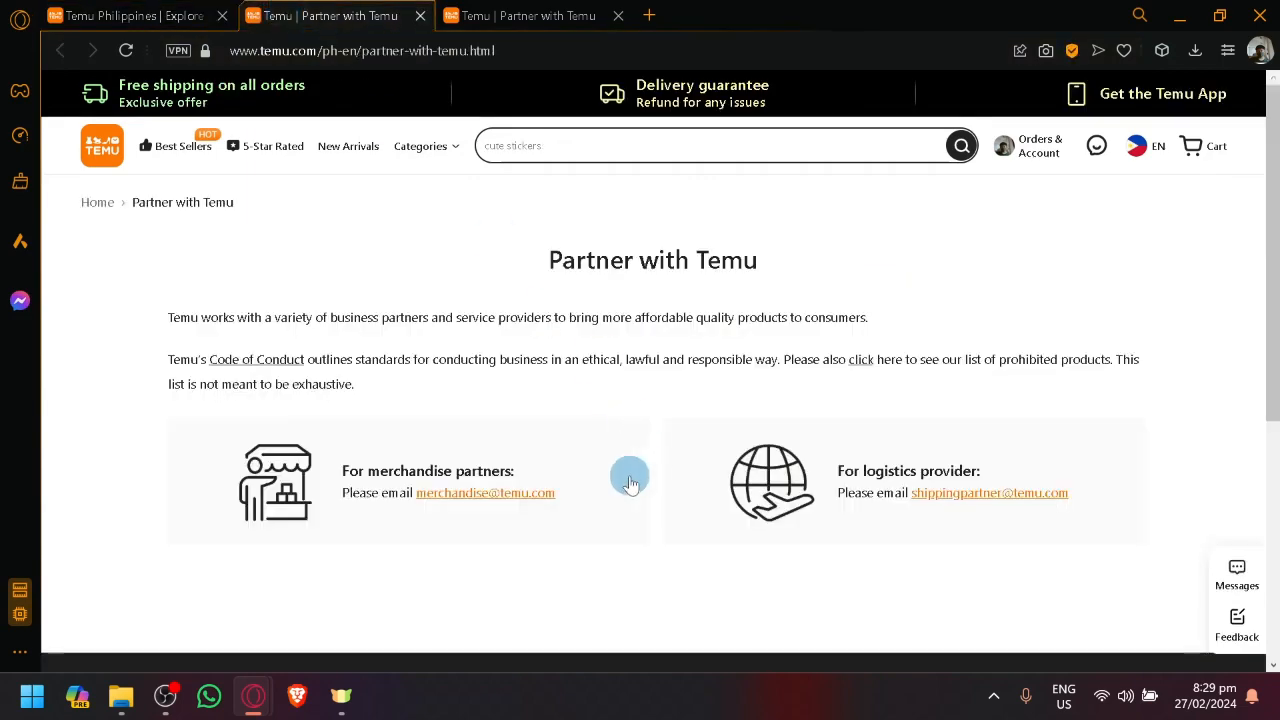
pyautogui.moveTo(1079, 471)
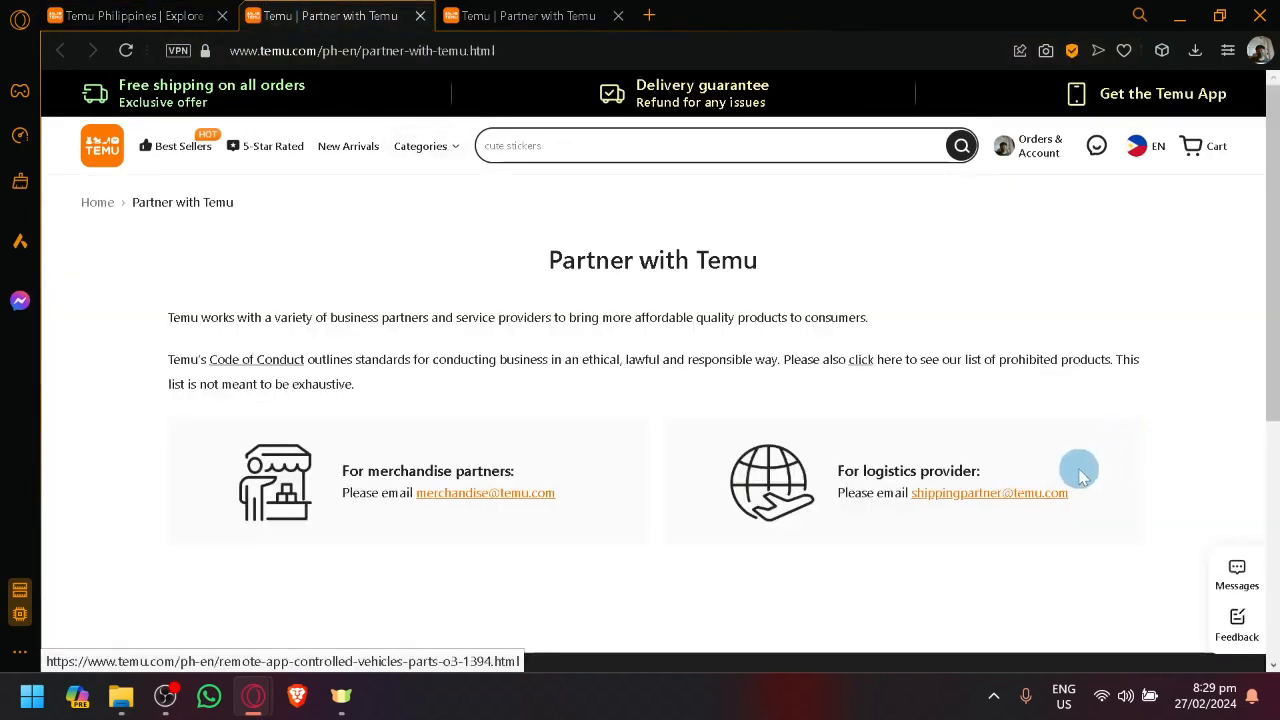
pyautogui.moveTo(812, 287)
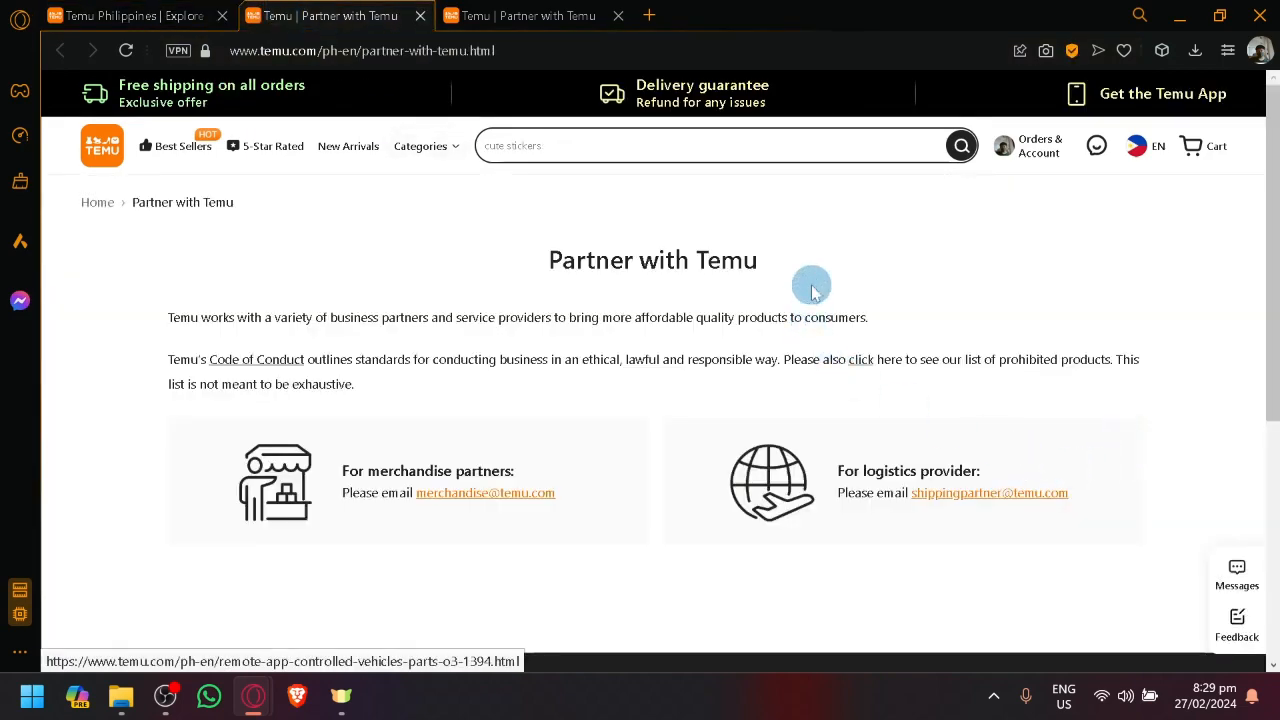
pyautogui.moveTo(756, 330)
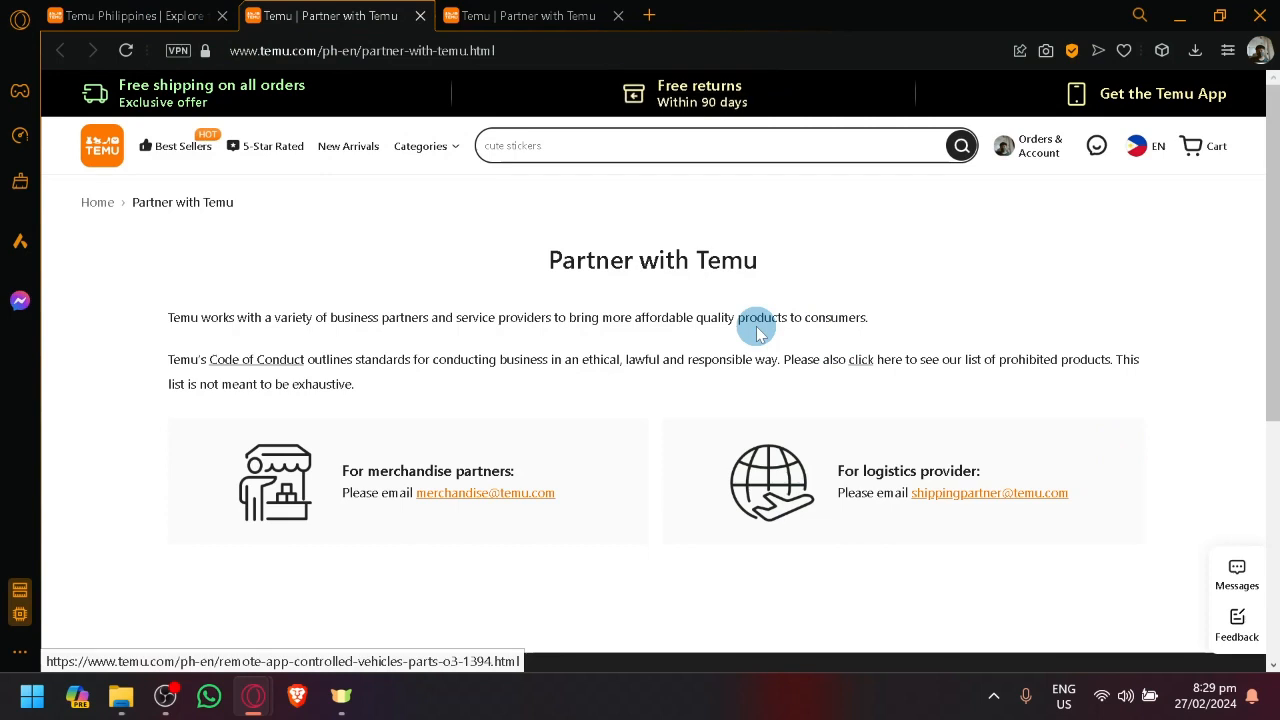